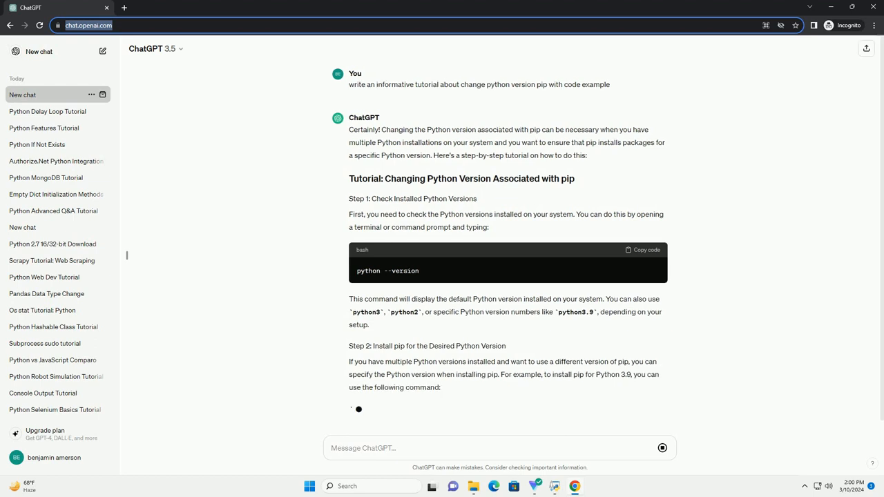
scroll(down, 3)
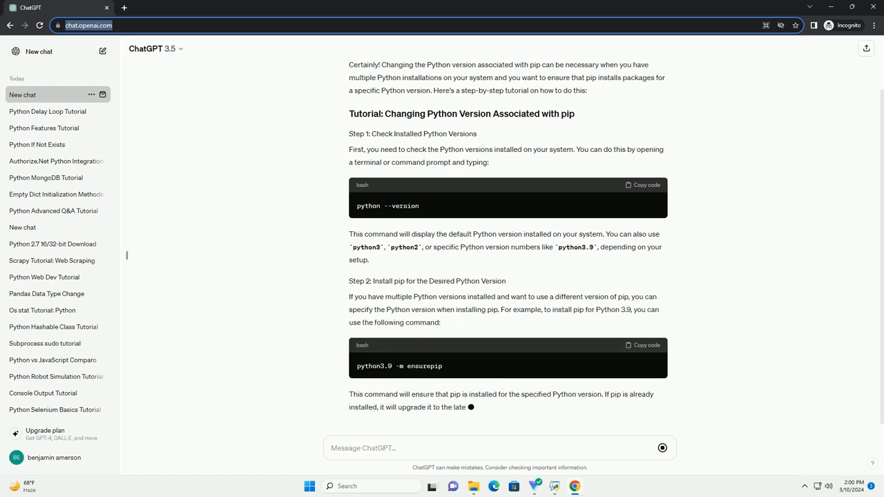
scroll(down, 3)
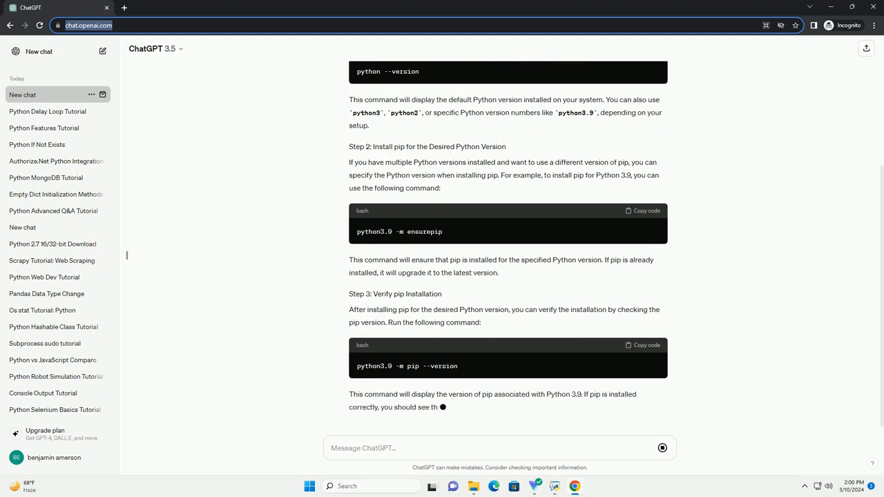
scroll(down, 3)
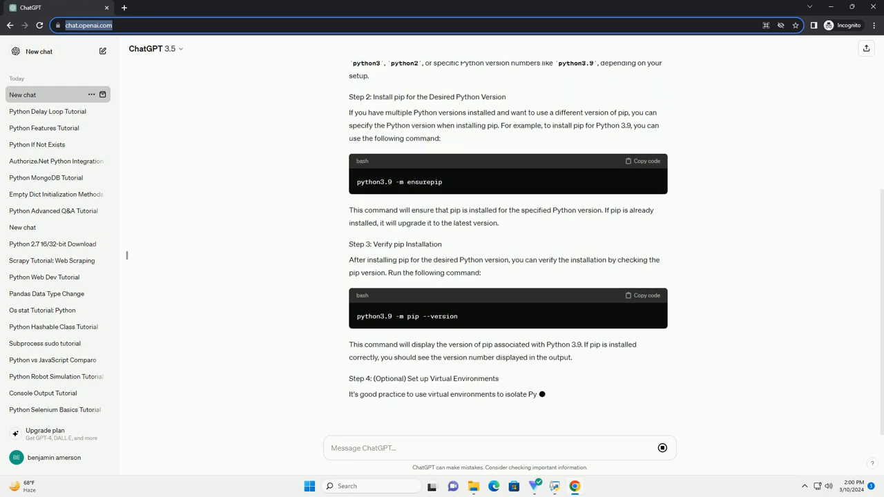
scroll(down, 3)
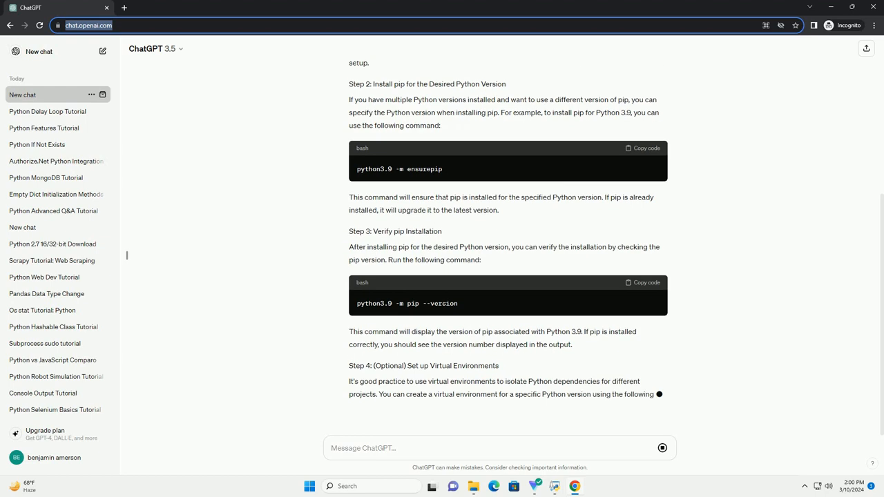
scroll(down, 3)
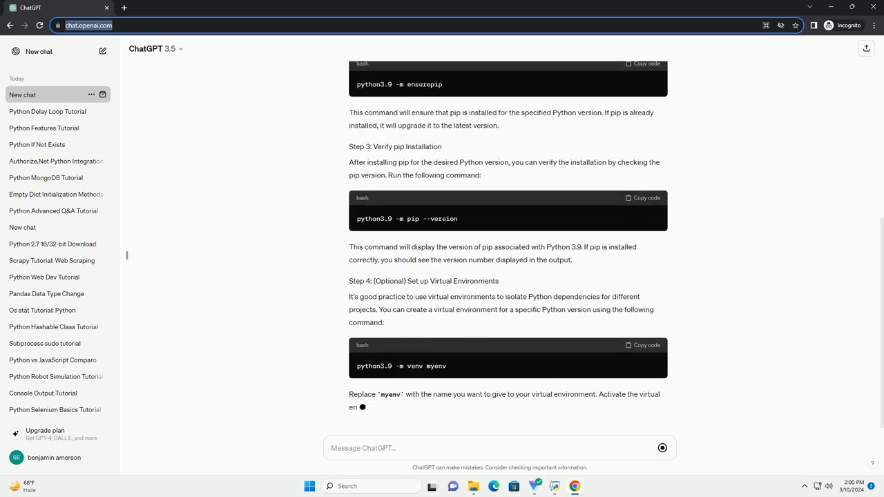
scroll(down, 3)
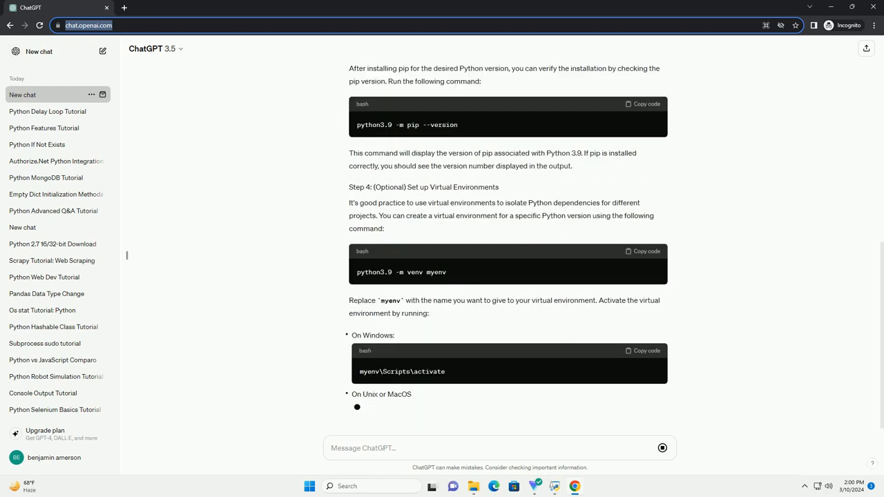
scroll(down, 3)
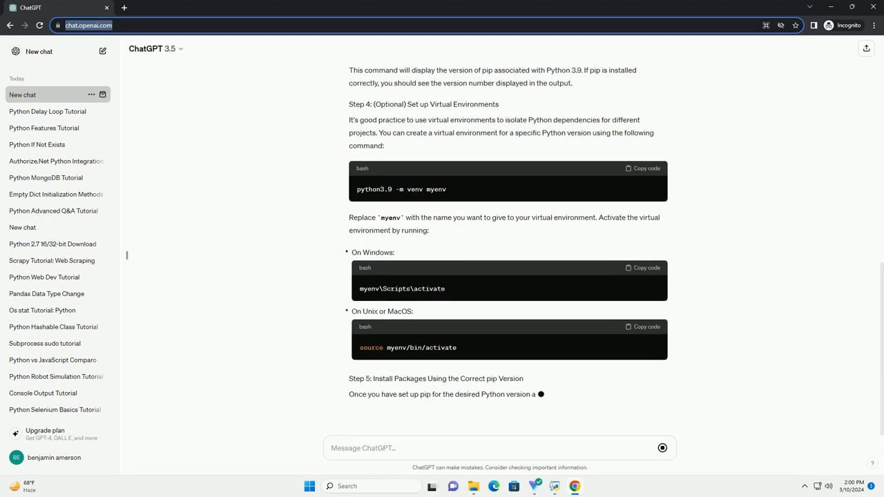
scroll(down, 3)
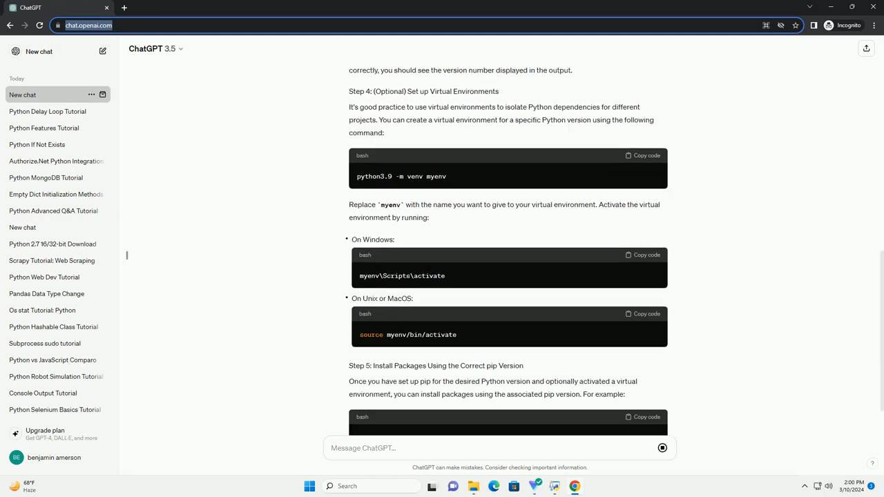
scroll(down, 3)
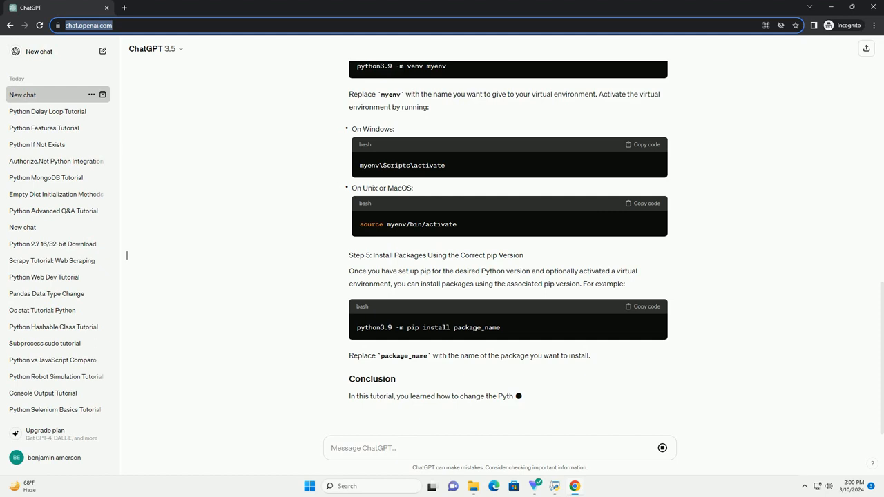
scroll(down, 3)
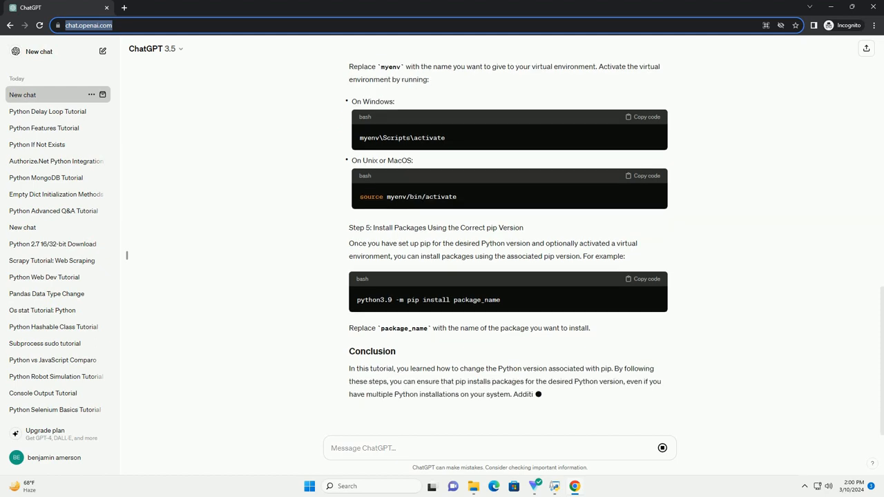